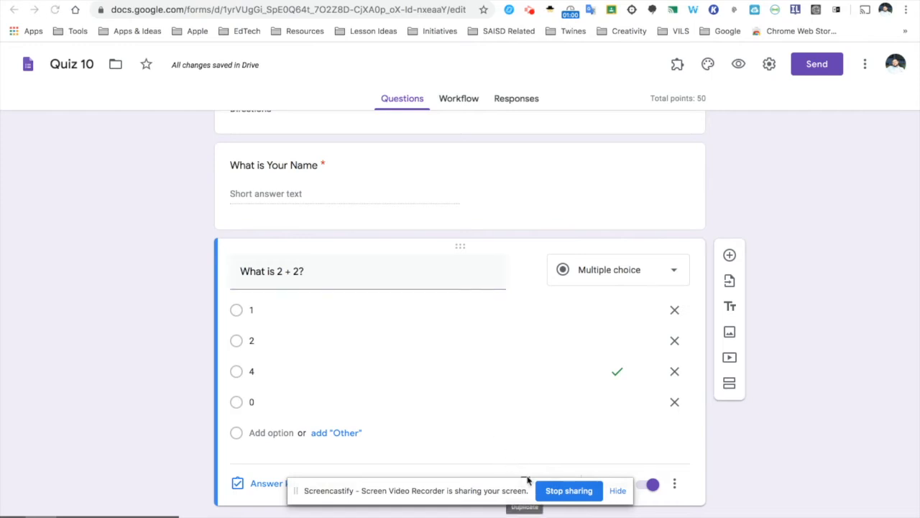
# - Scroll down Quiz 10 to the 'What is 2 + 2?' question card
pyautogui.scroll(-3)
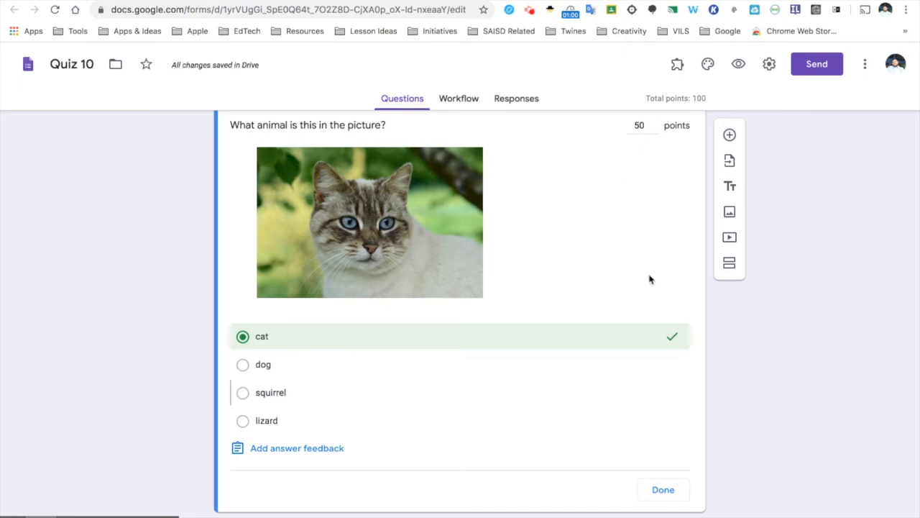
pyautogui.click(296, 447)
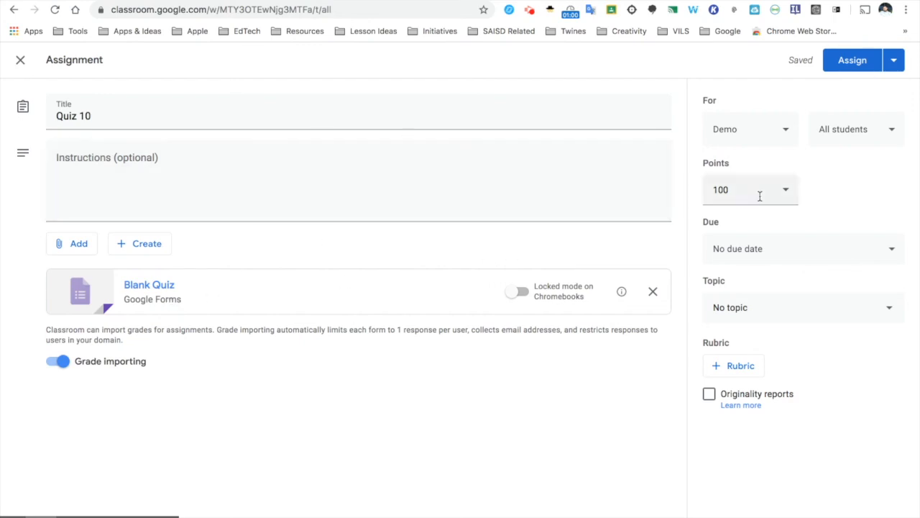
# - Assign Quiz 10 to the Demo class for 100 points with the quiz form attached
pyautogui.click(149, 283)
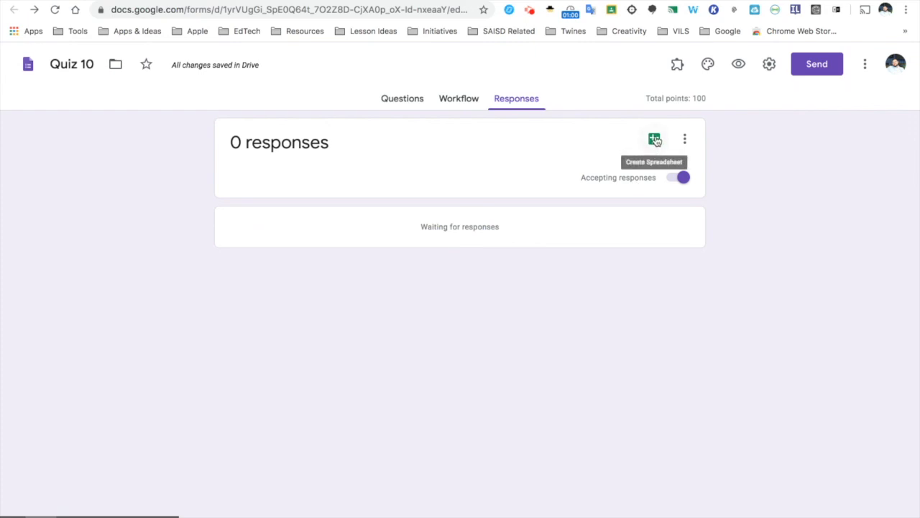